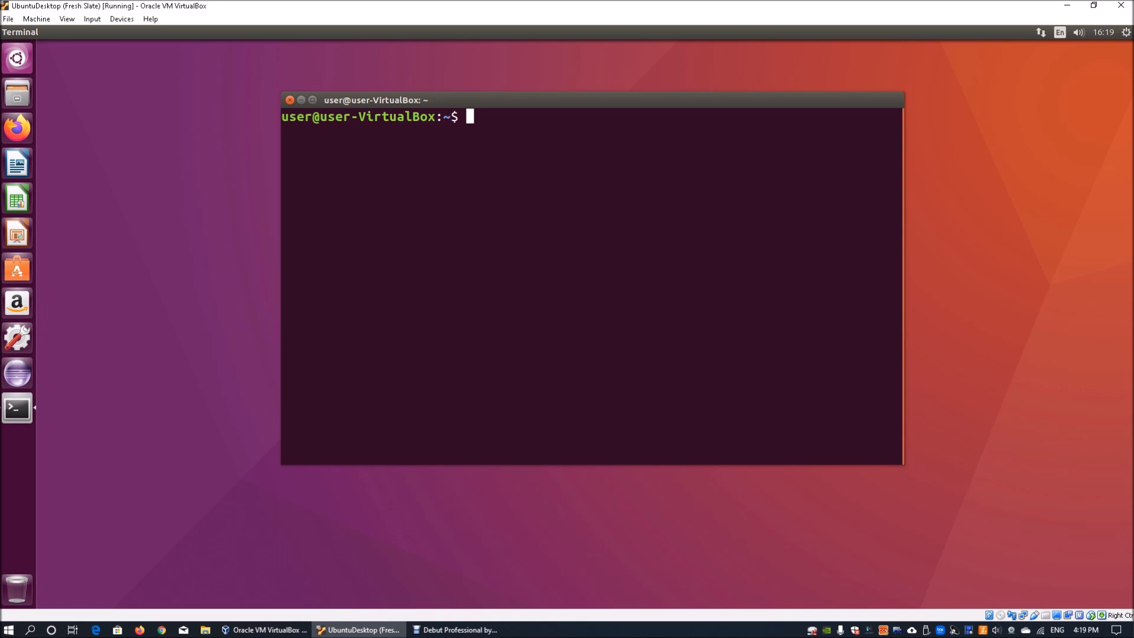
- Create the empty file tut1 with touch and confirm it in a long ls -l listing
text(t)
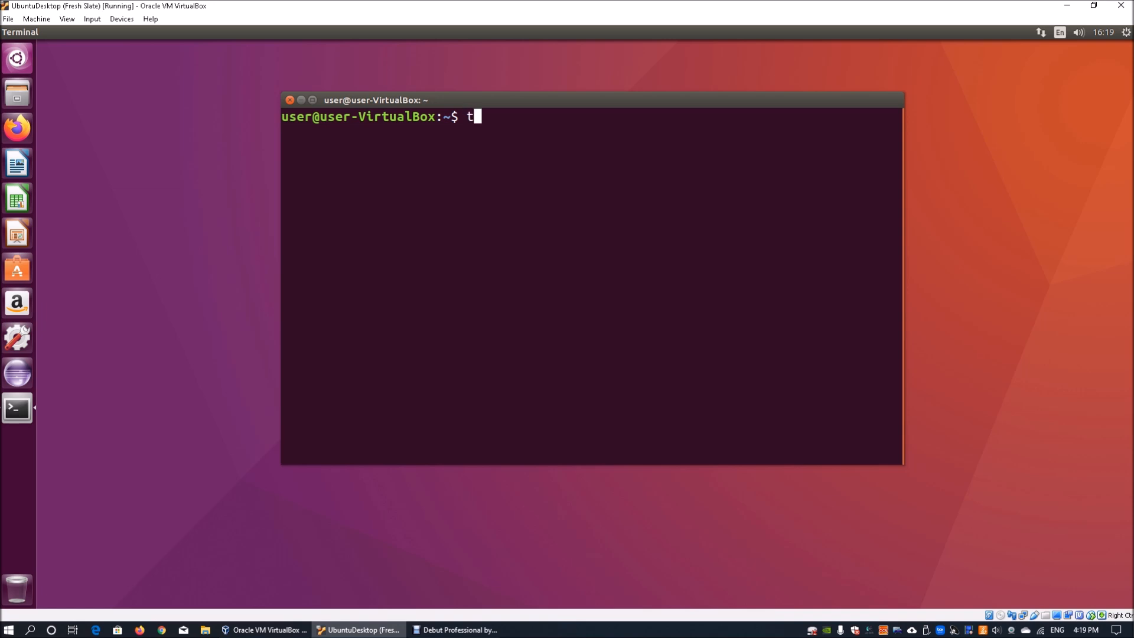
text(ouch)
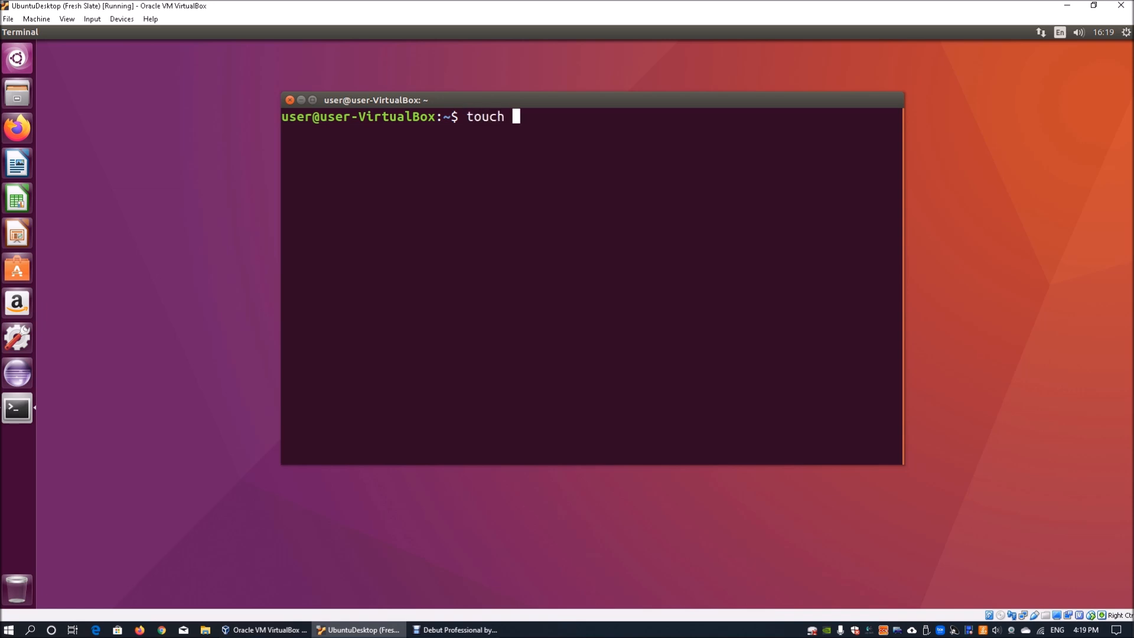
text(t)
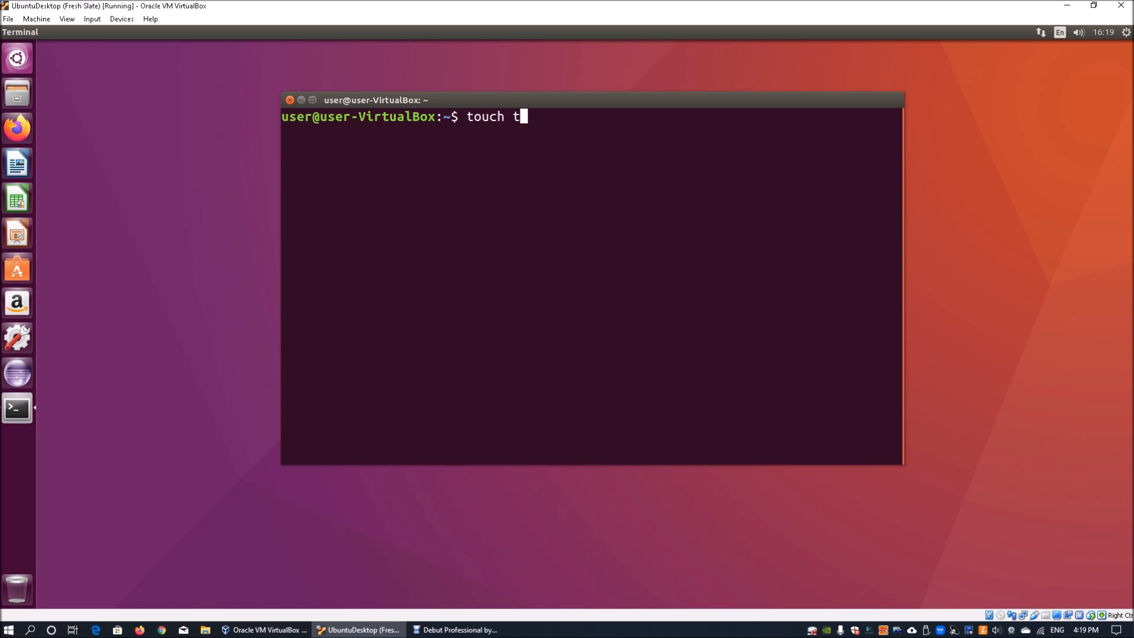
text(ut1)
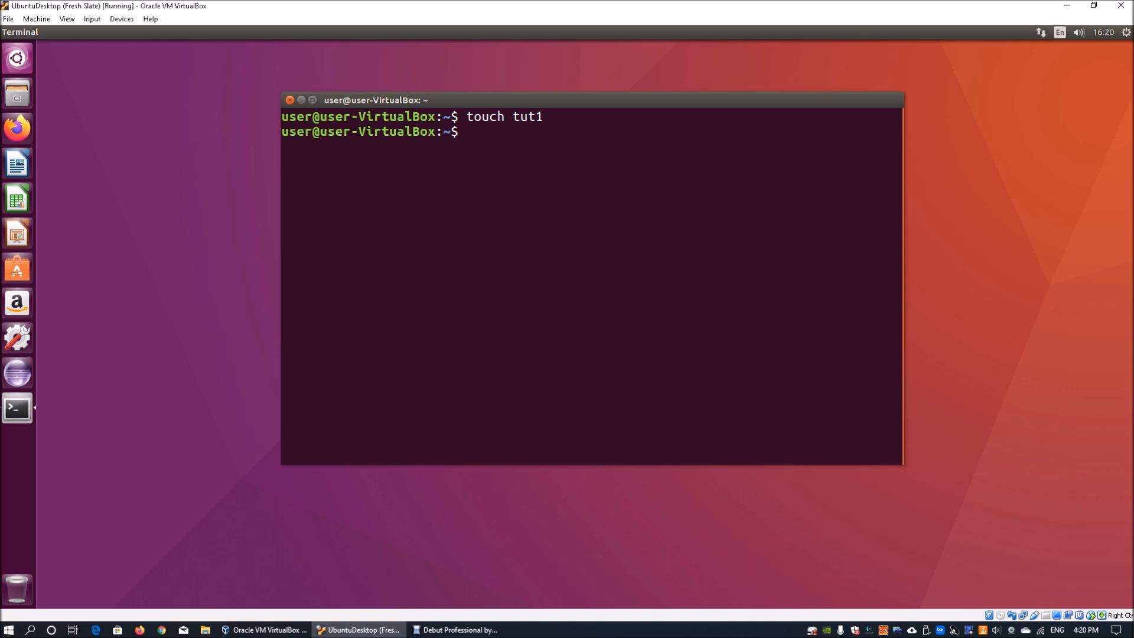
text(ls -l)
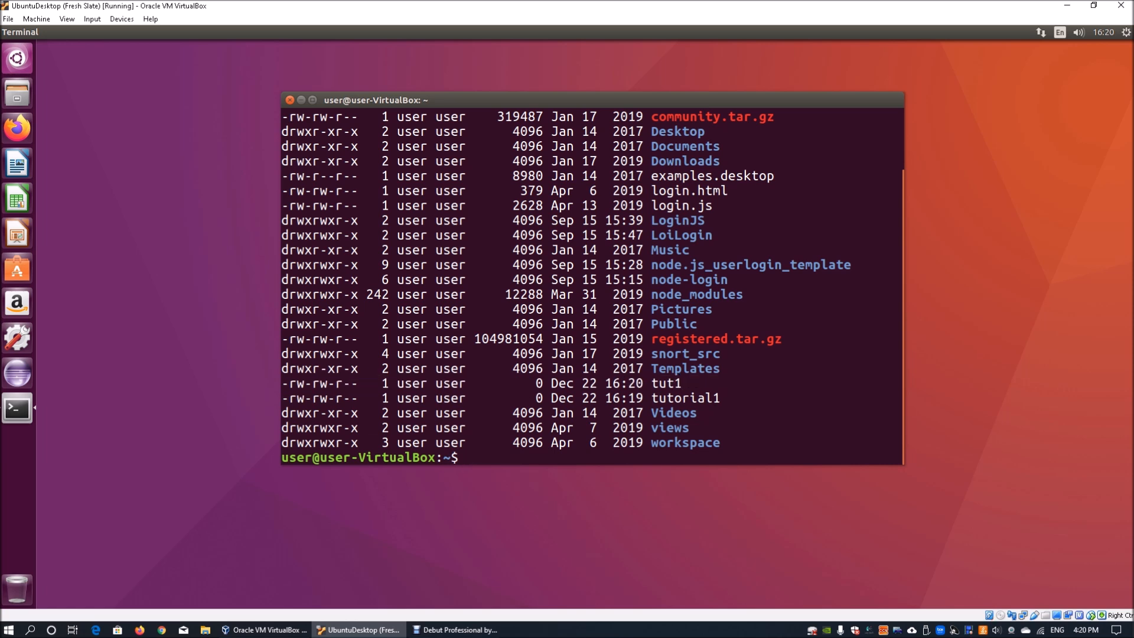
- Edit tut1 in gedit with the lines test and 1234, save and close the editor
text(gedit)
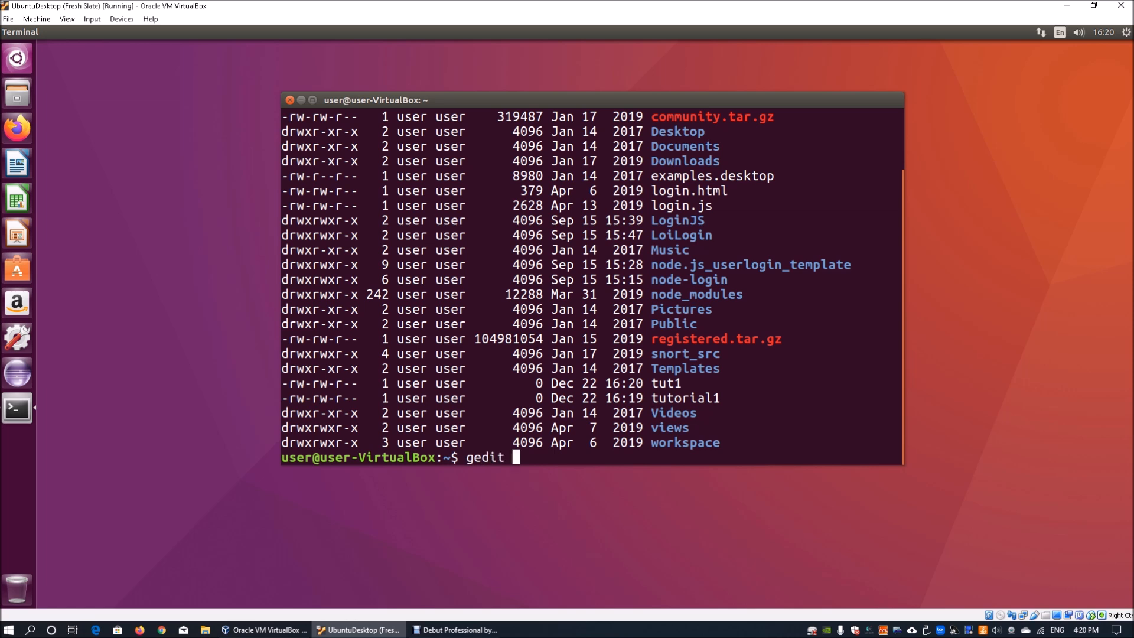
text(tut)
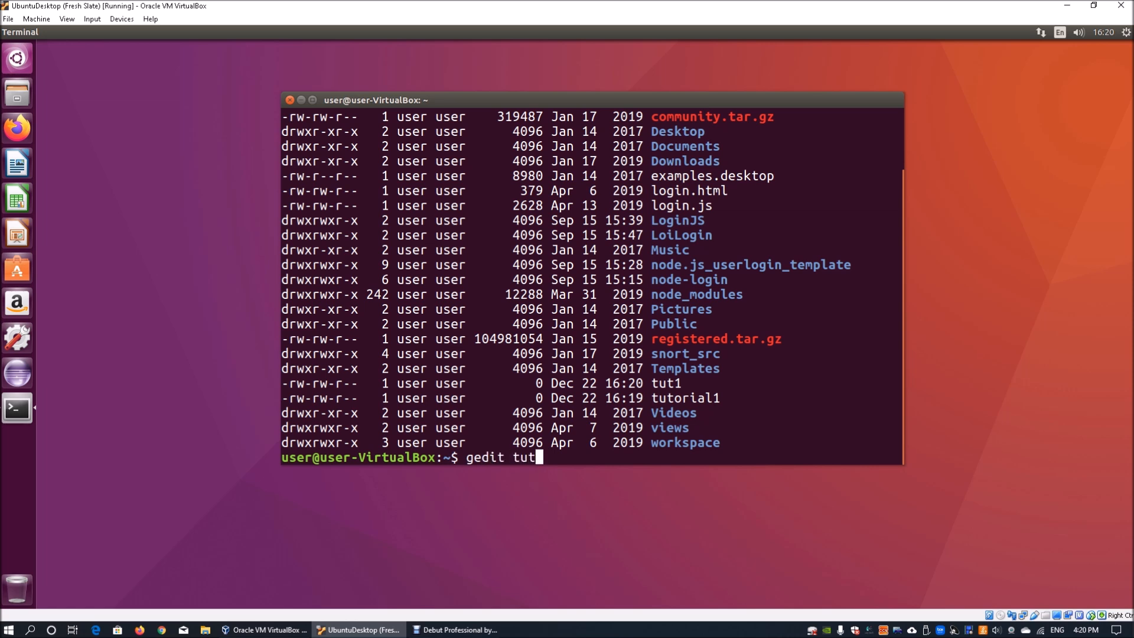
text(1)
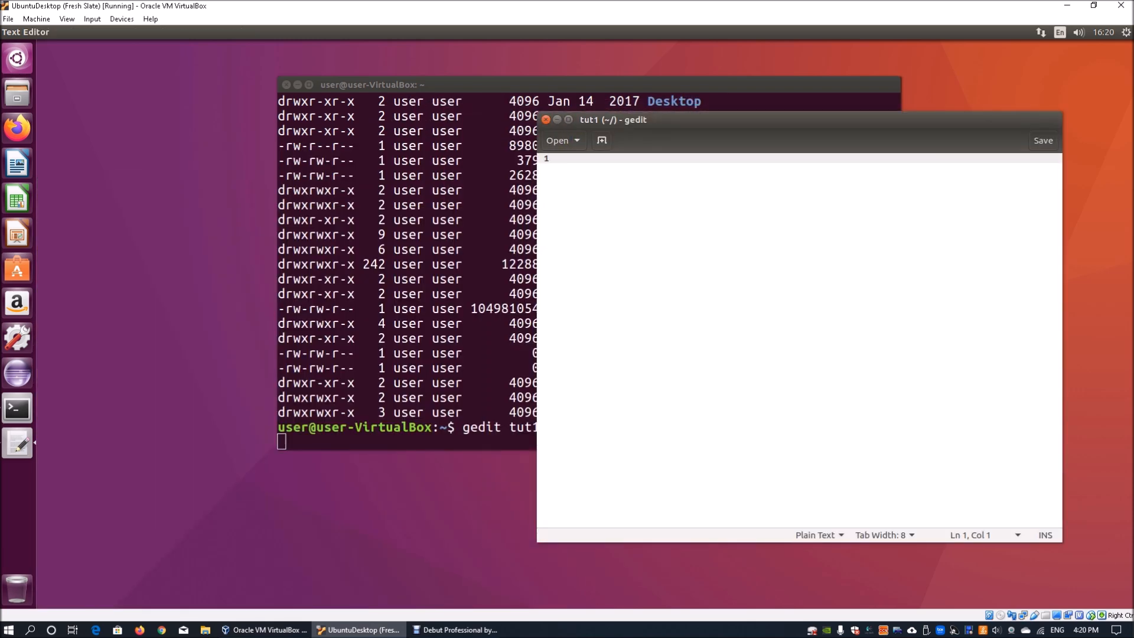
text(test)
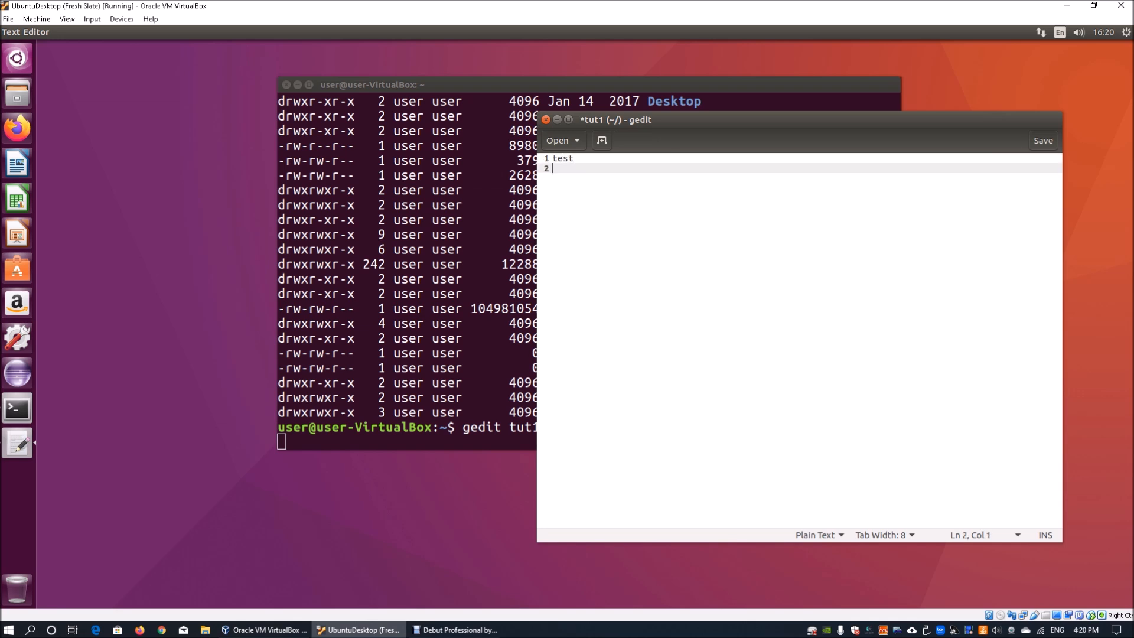
text(1234)
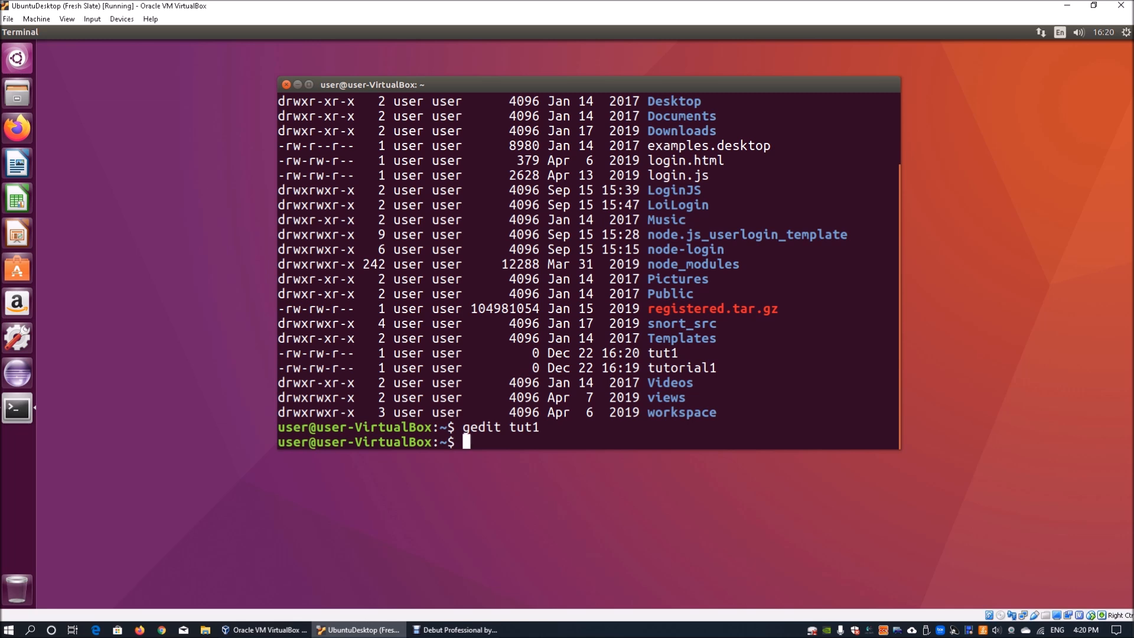
- Print tut1 with cat, showing test and 1234
text(cat tut1)
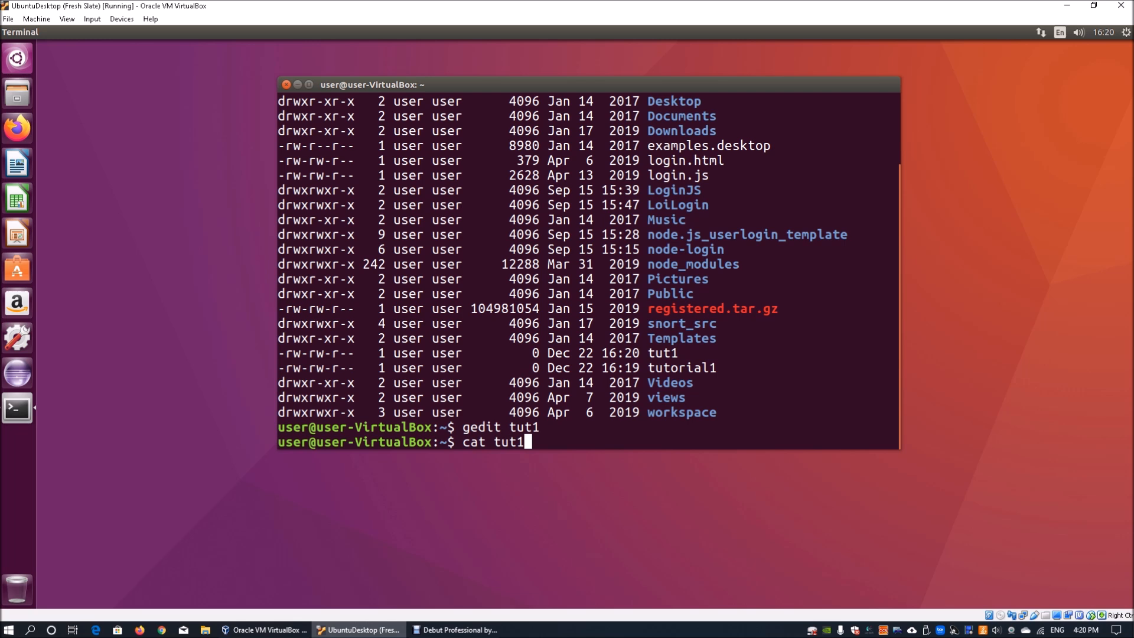
key(Return)
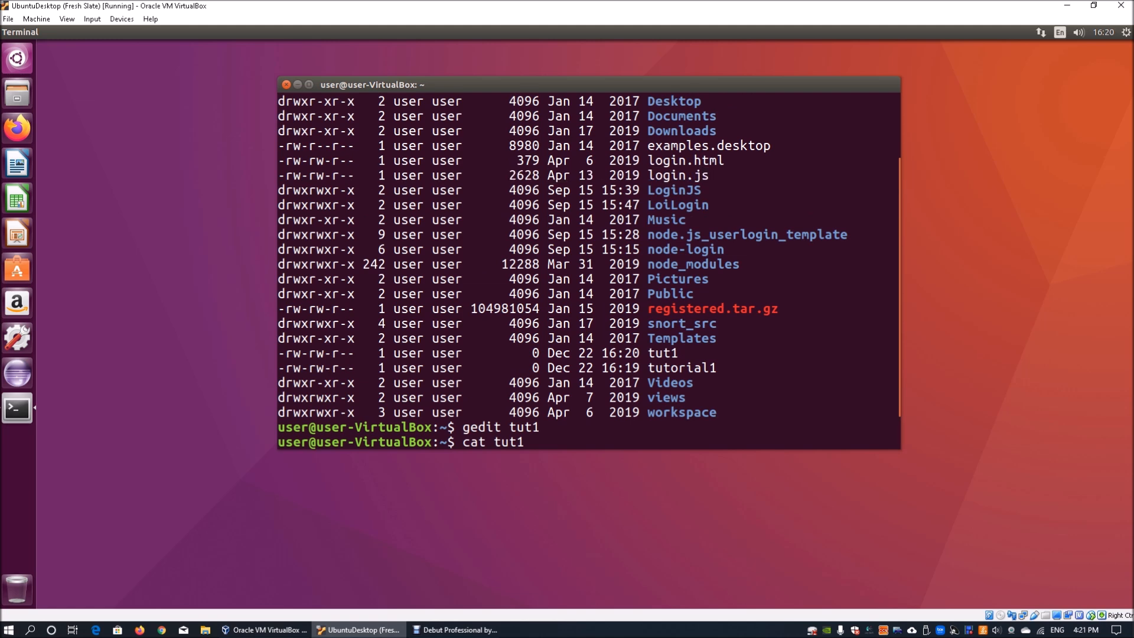
key(Return)
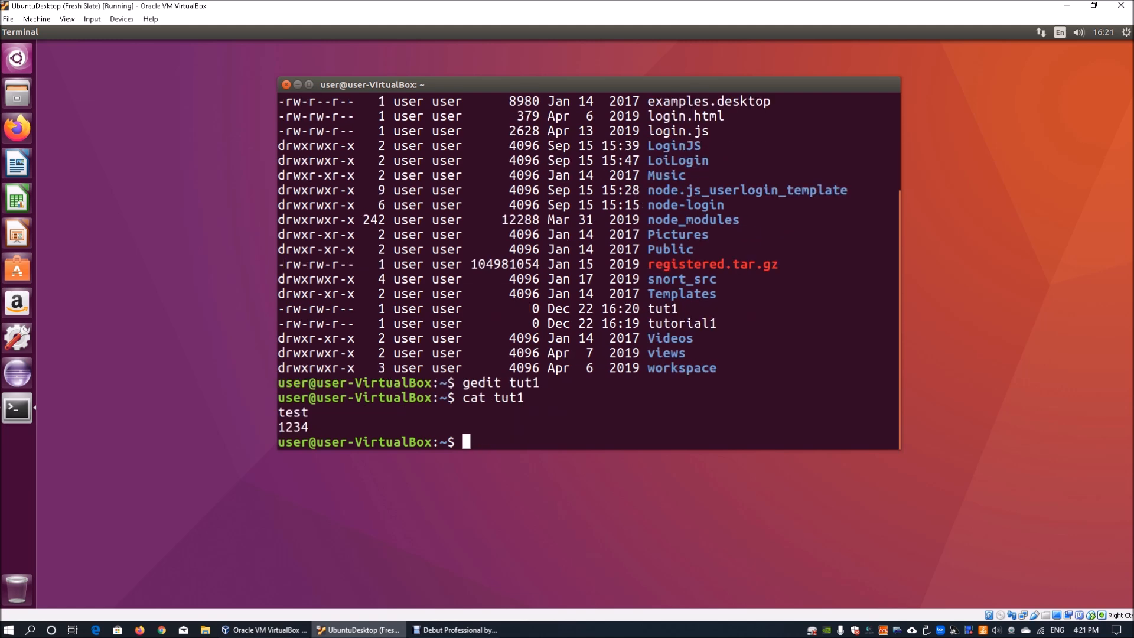
- Print the full contents of login.js with cat and scroll through the output
text(cat lo)
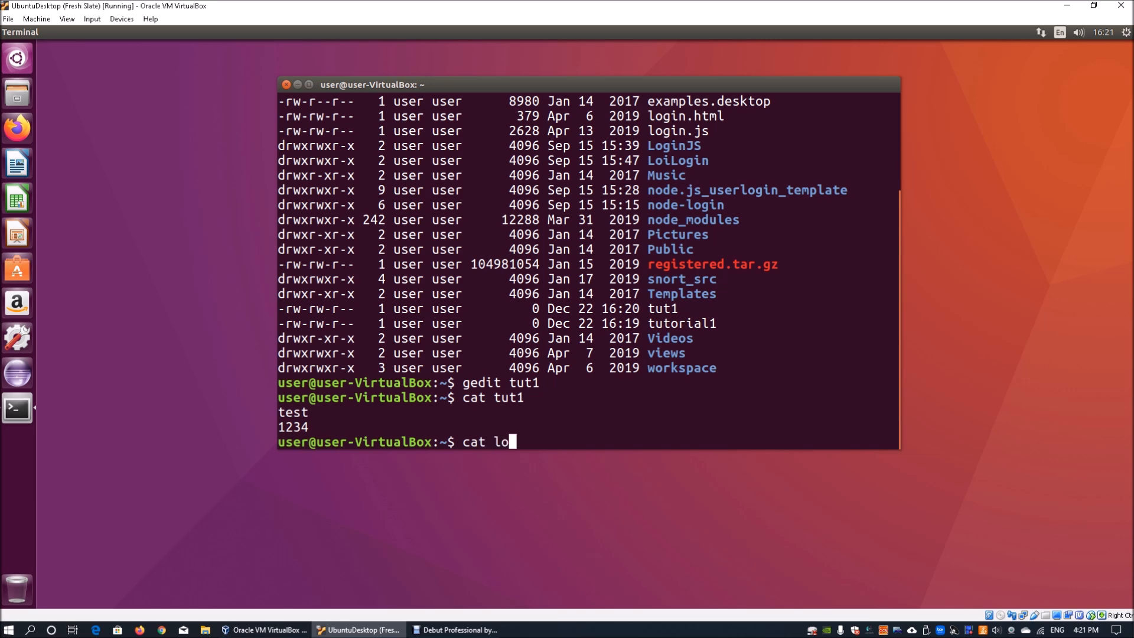
text(gin.js)
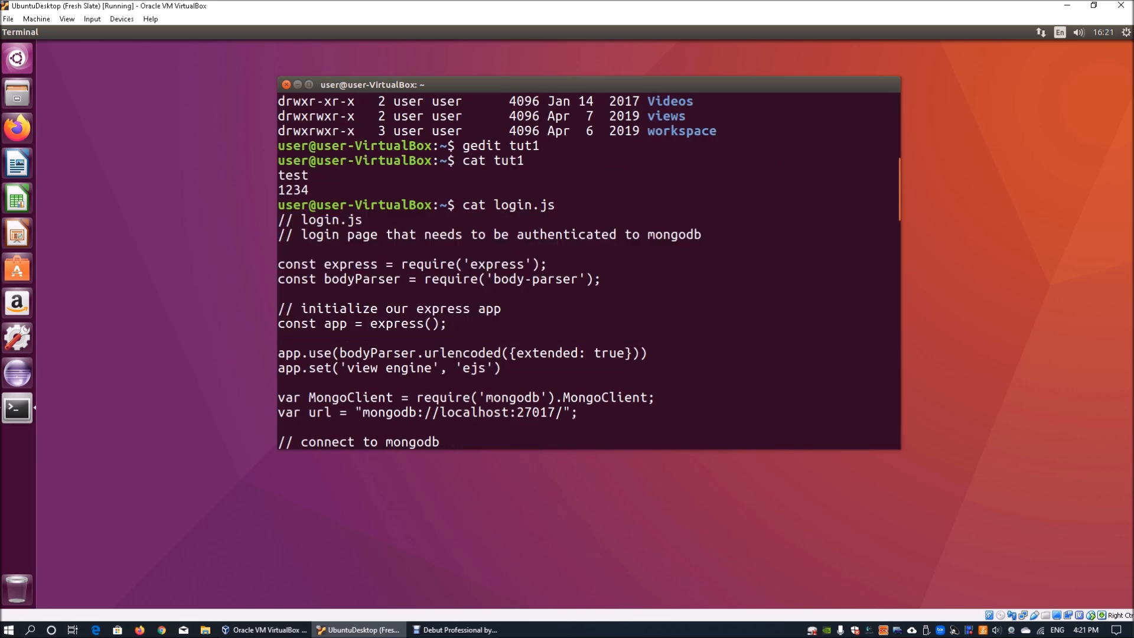
scroll(down, 3)
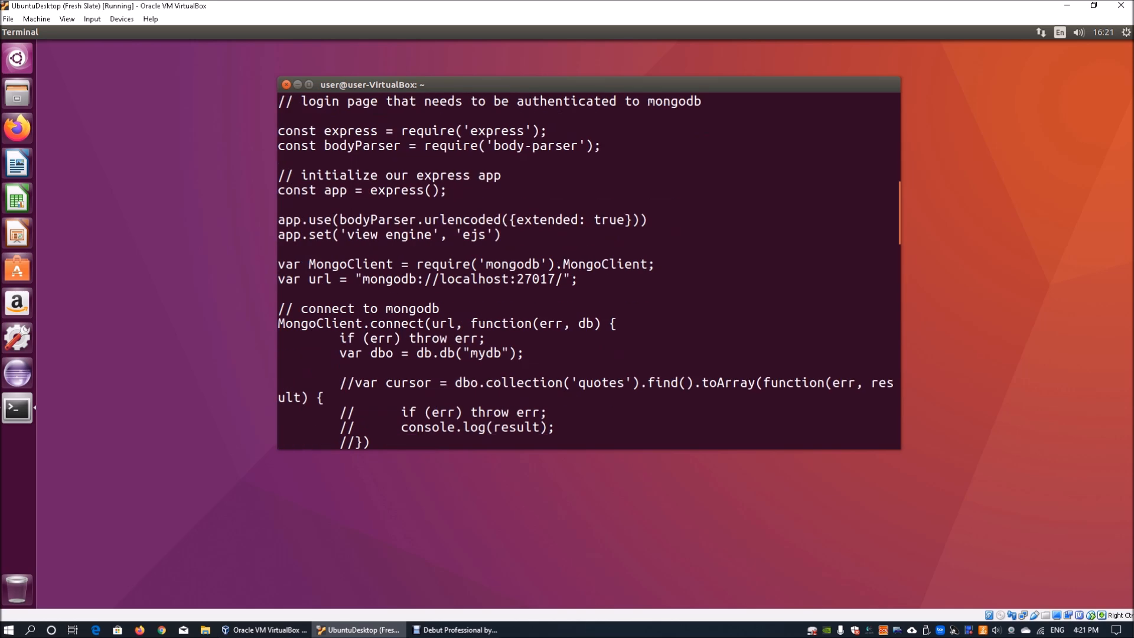
scroll(down, 3)
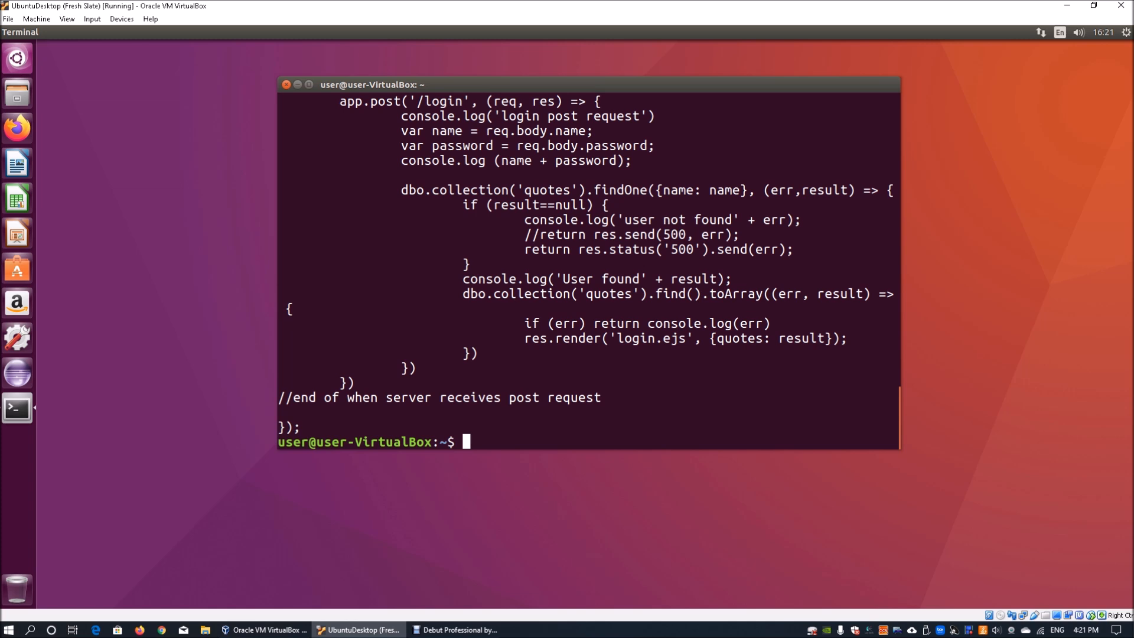
- Show the first ten lines of login.js with head
text(head)
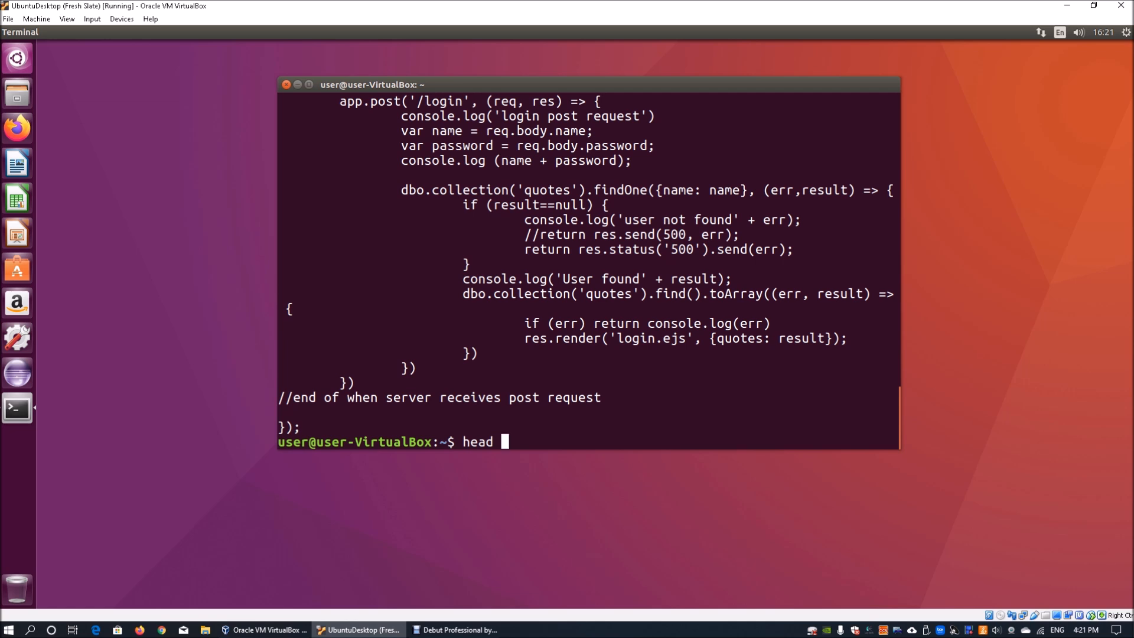
text(lo)
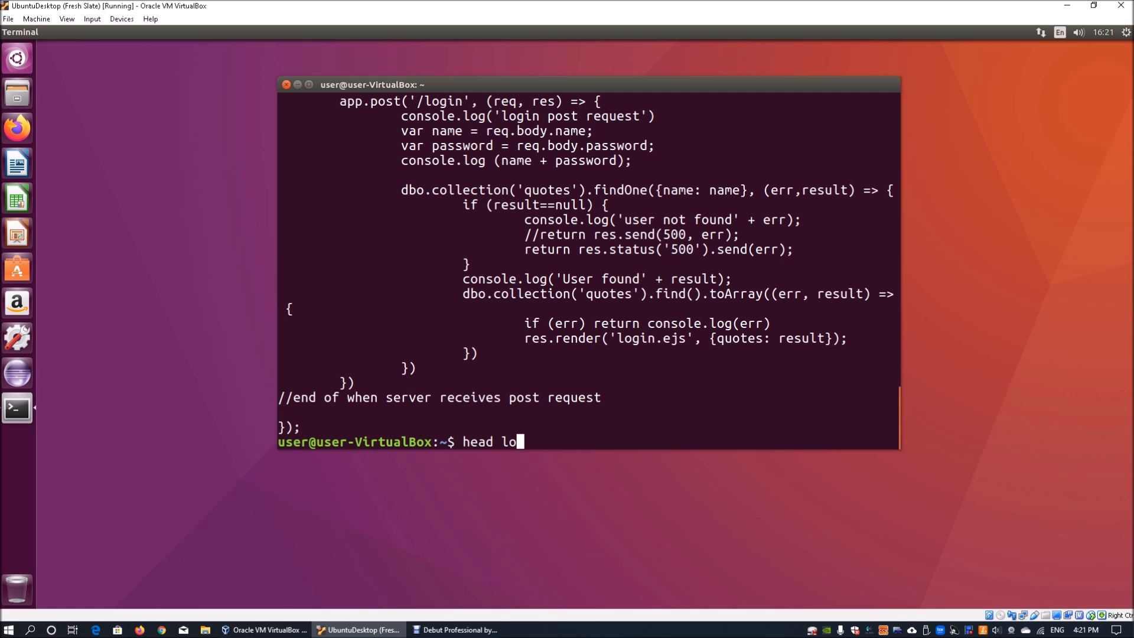
text(gin.js)
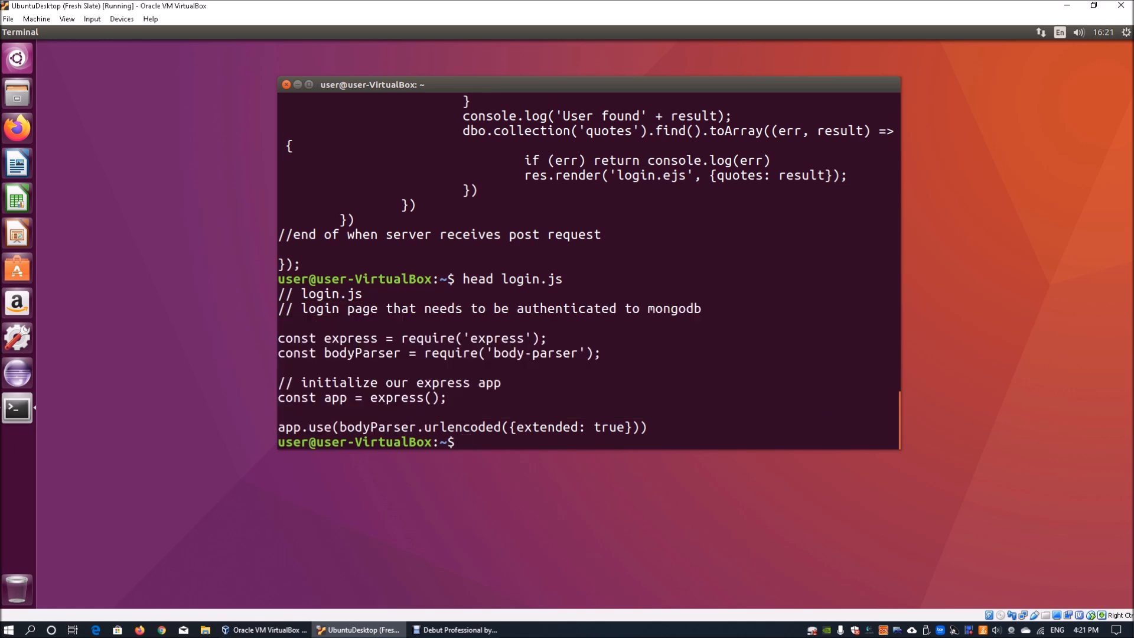
- Show the last ten lines of login.js with tail
text(tail)
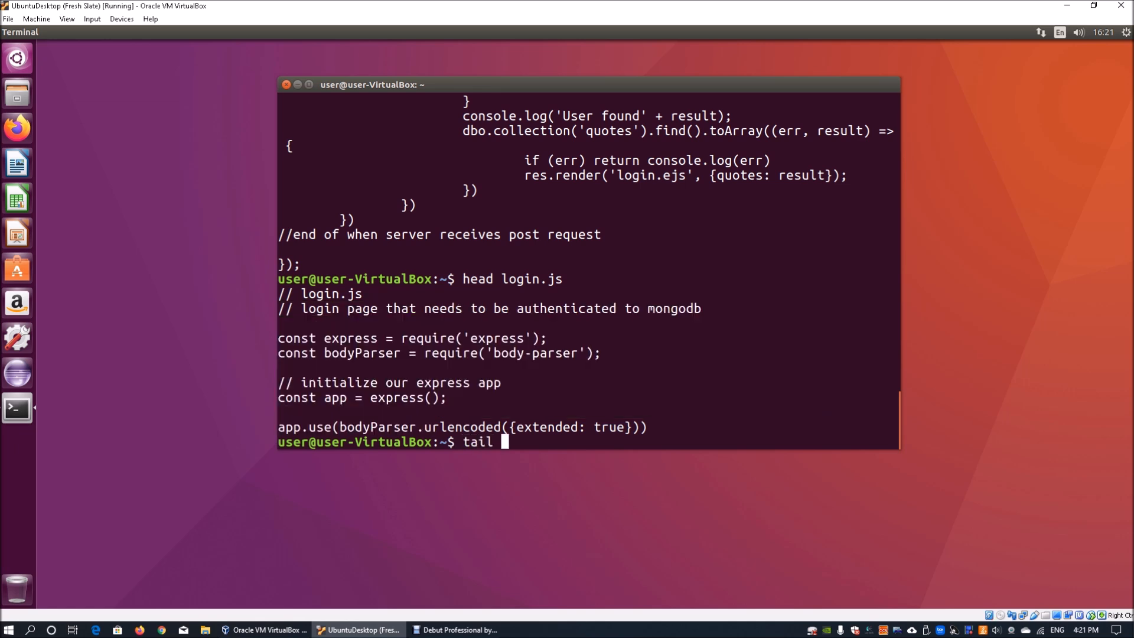
text(login.)
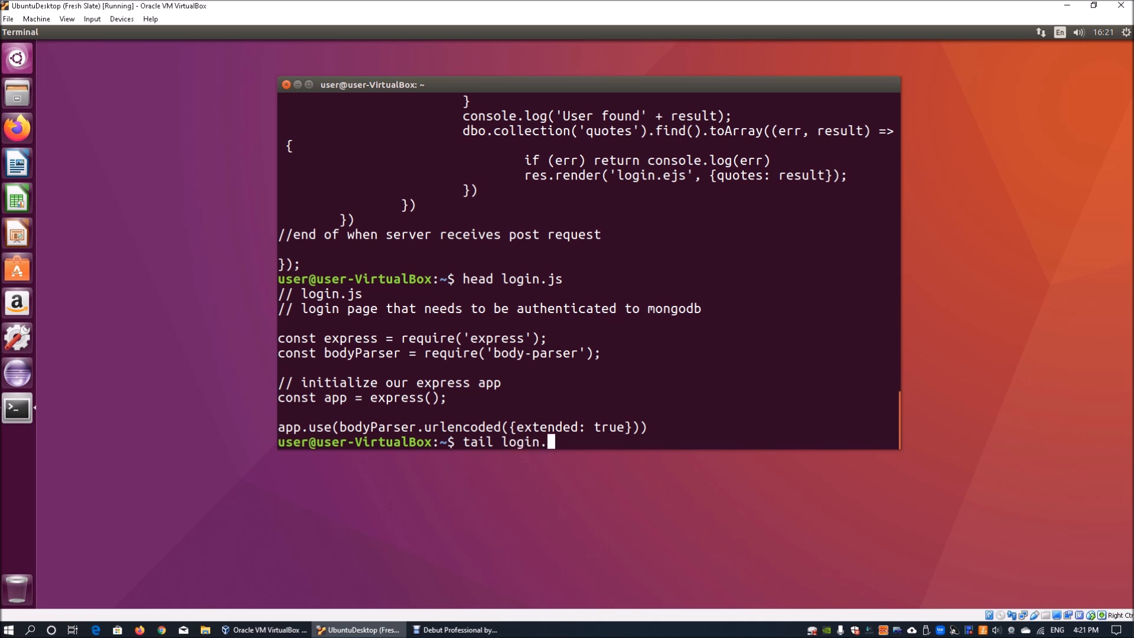
text(js)
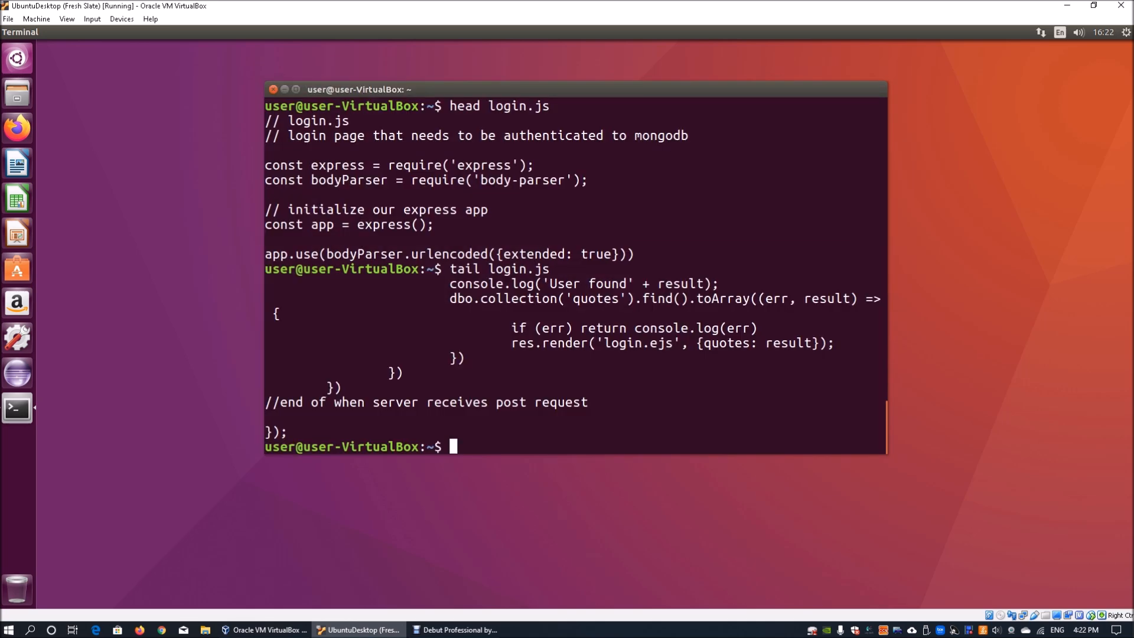
- Attempt cp tut1 /var/www/html without sudo, hitting permission denied
text(cp)
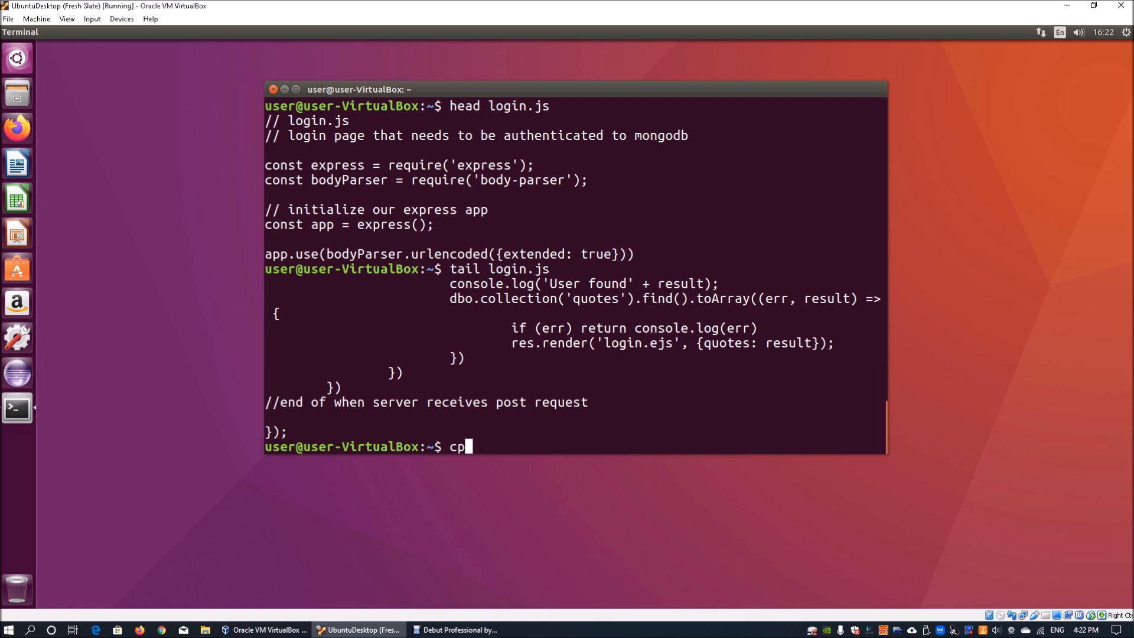
text(tut1)
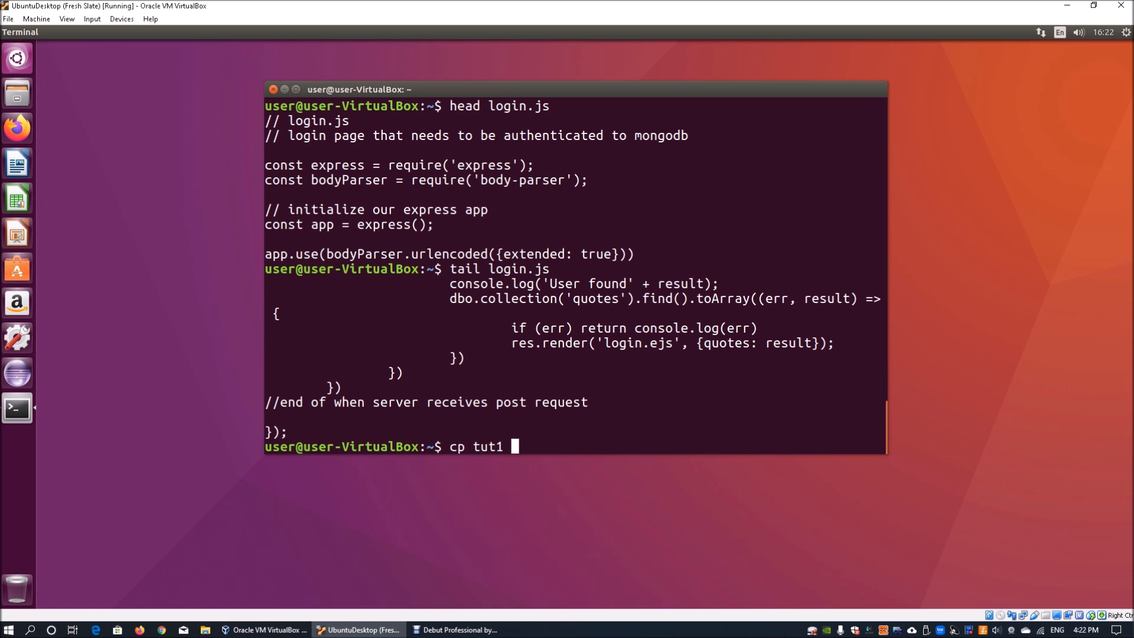
text(/var/)
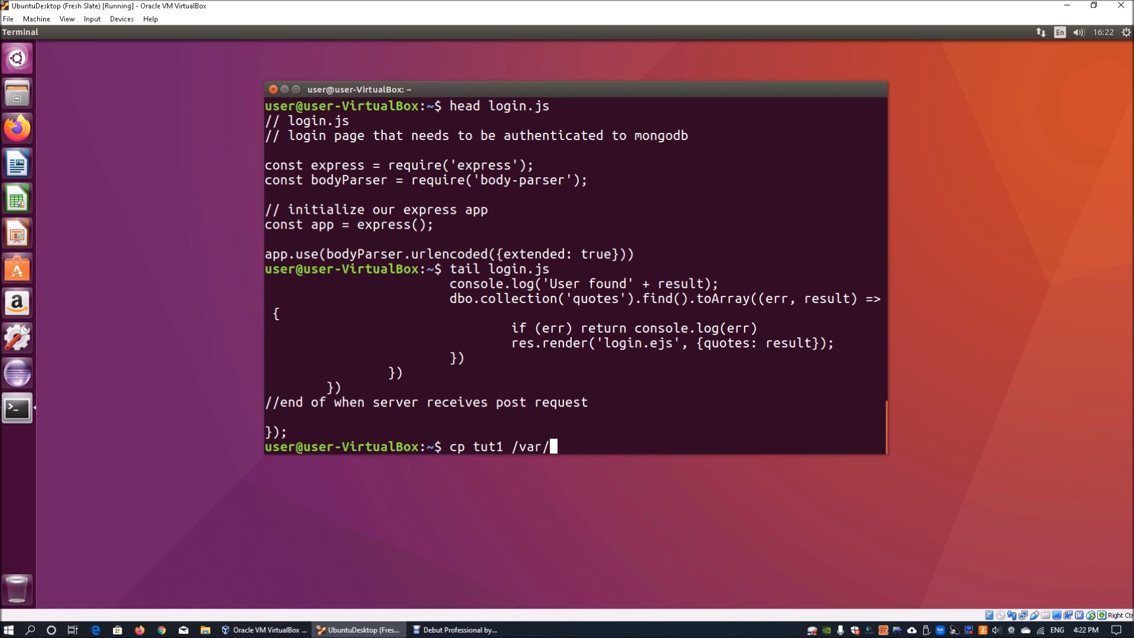
text(www/html)
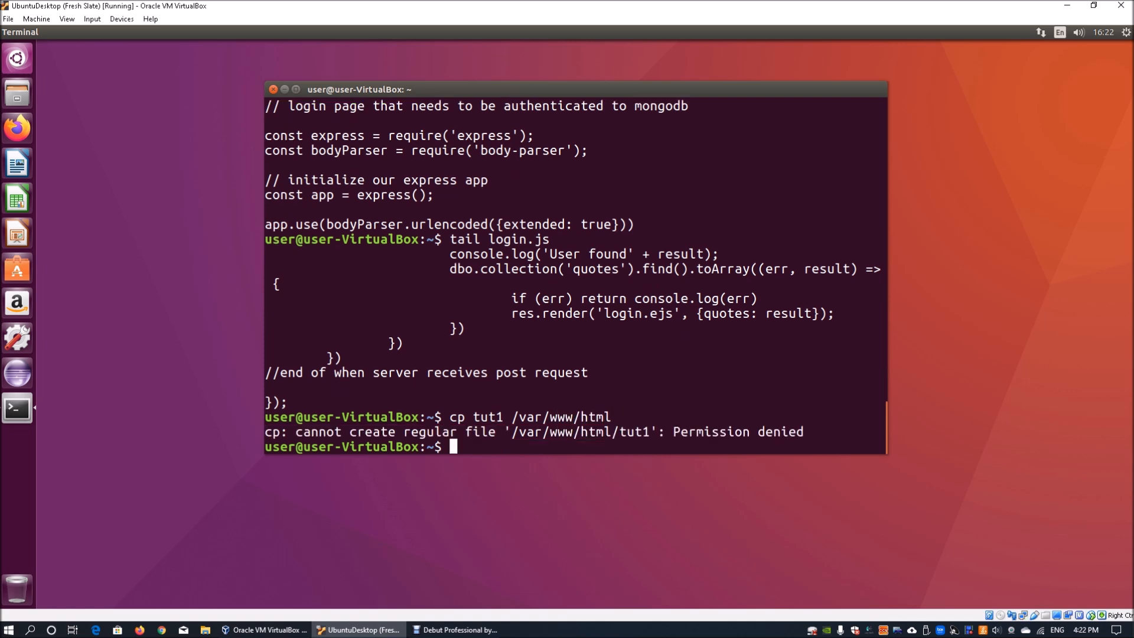
- Retry the copy of tut1 into /var/www/html with sudo and enter the password
text(sudo cp tut1 /)
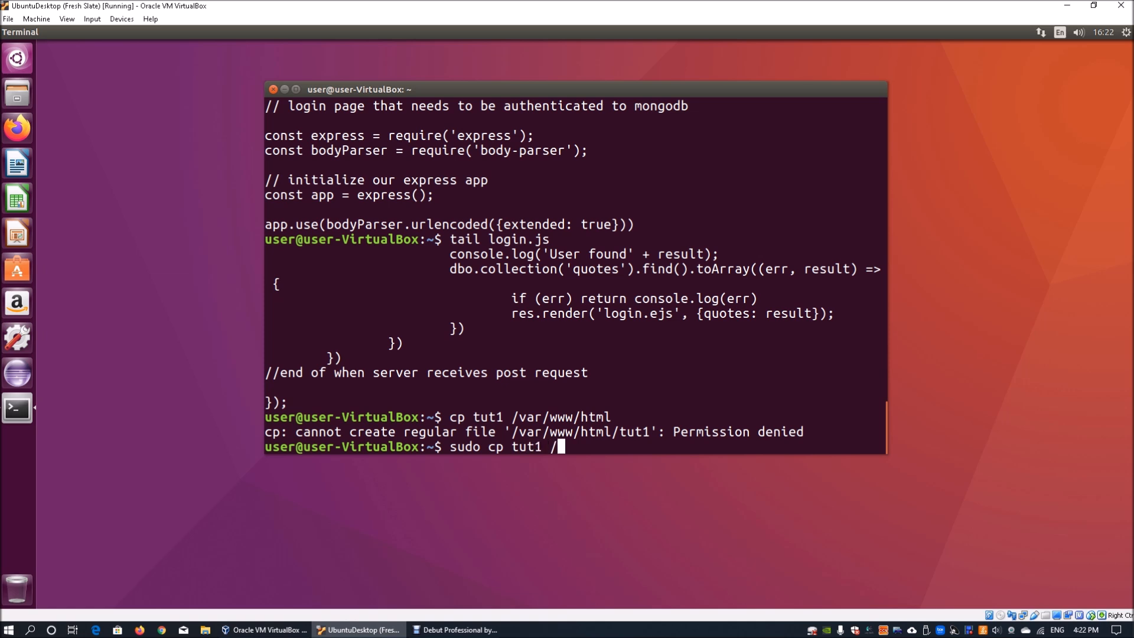
text(var/w)
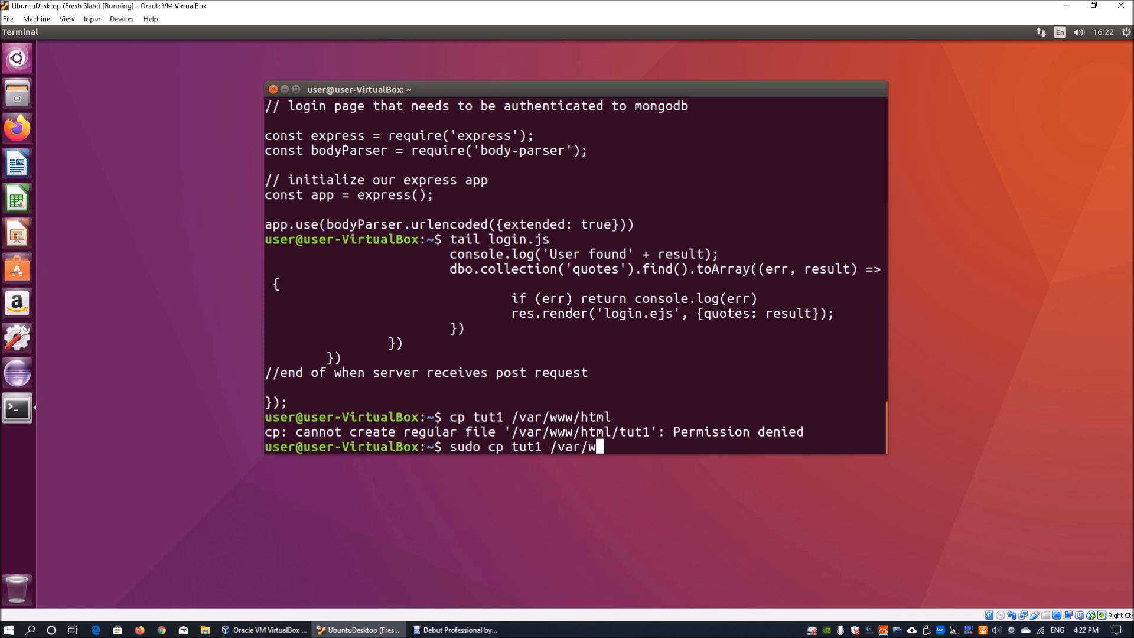
text(ww/html)
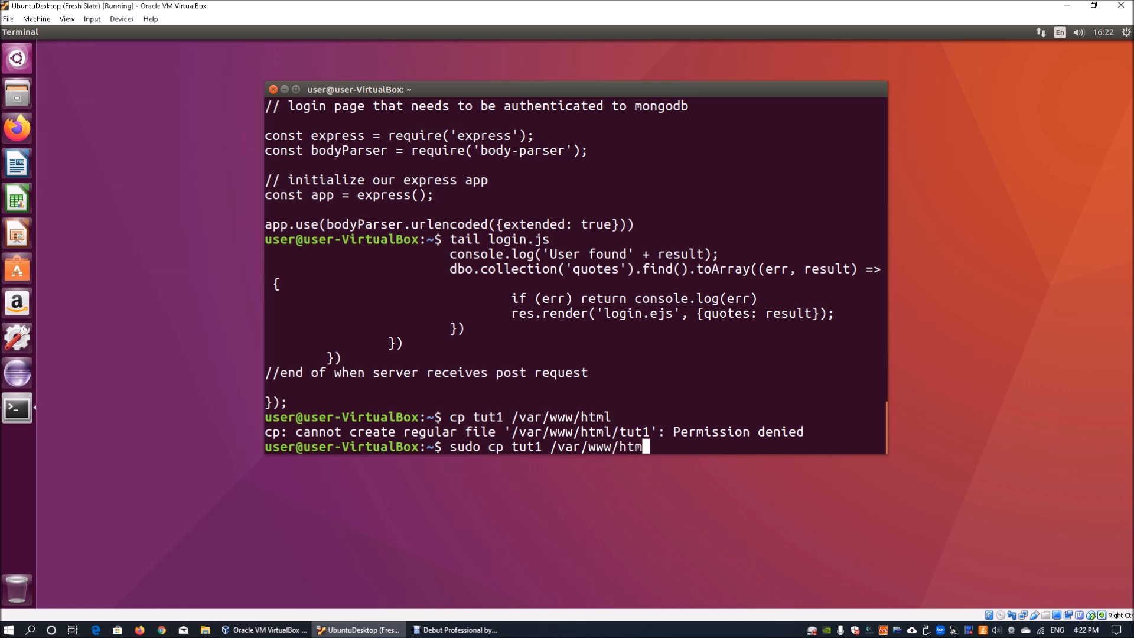
key(Return)
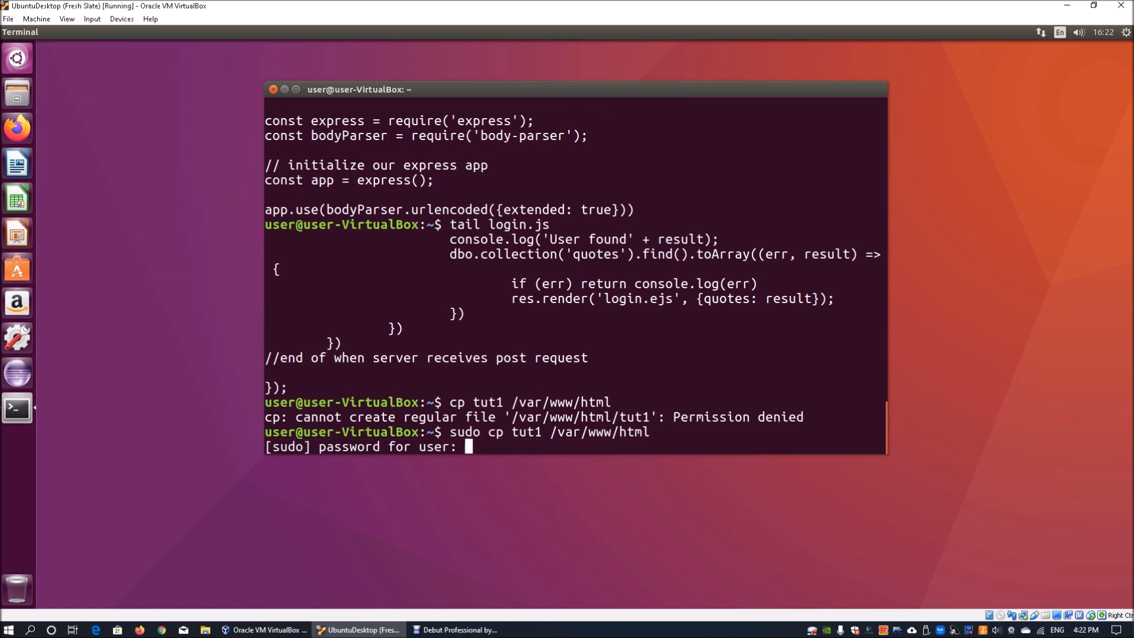
key(Return)
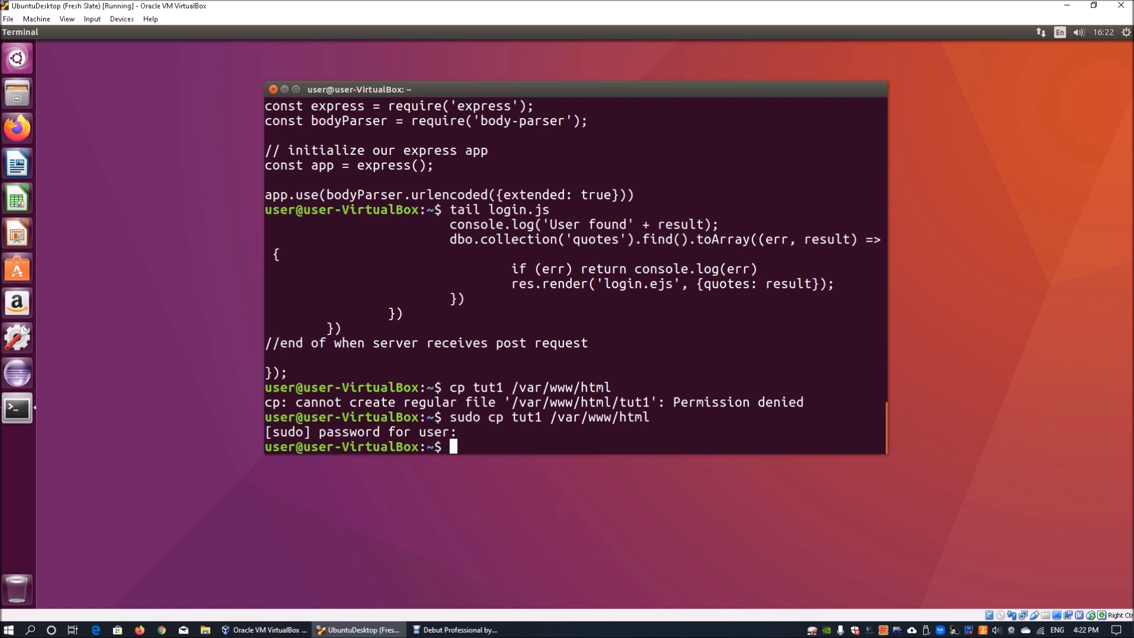
- List /var/www/html to confirm it holds index.html and tut1
text(ls /)
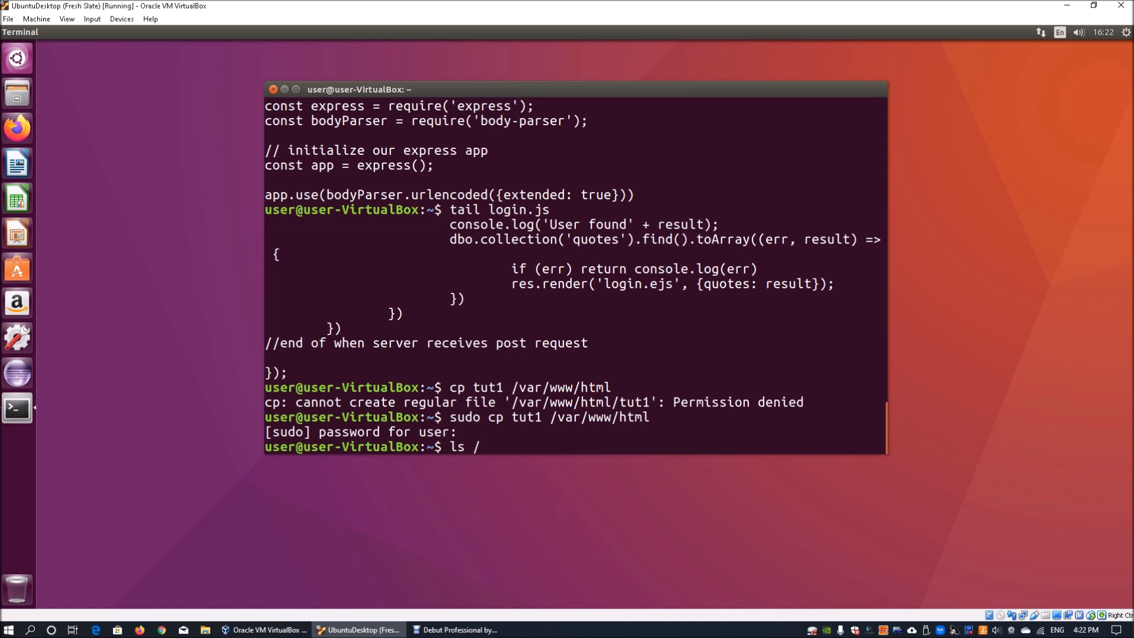
text(var/)
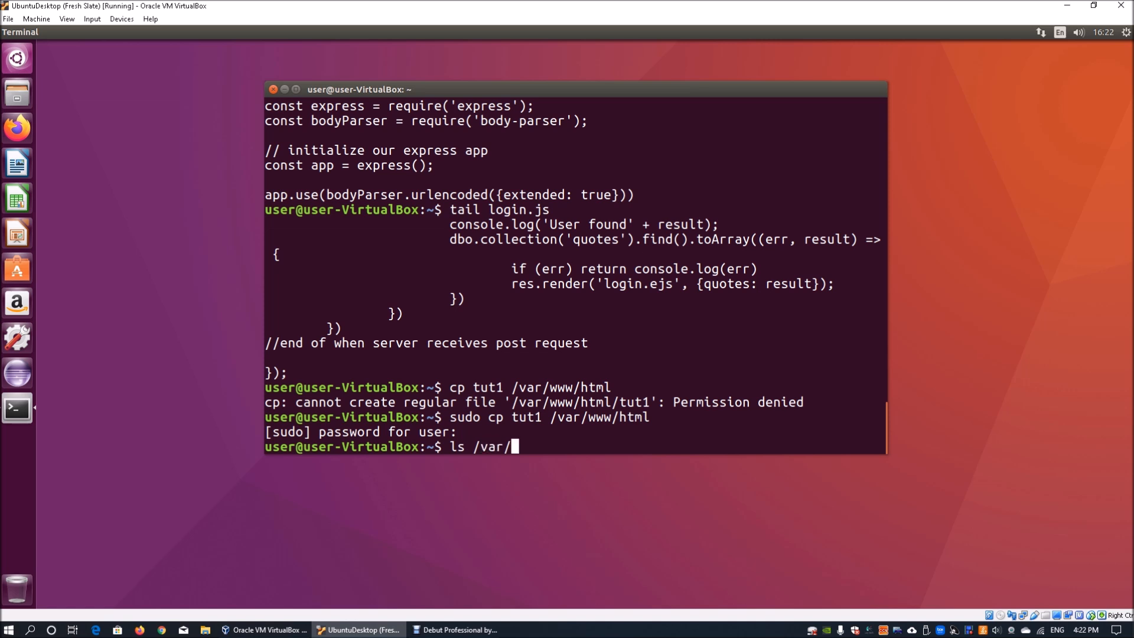
text(www/html)
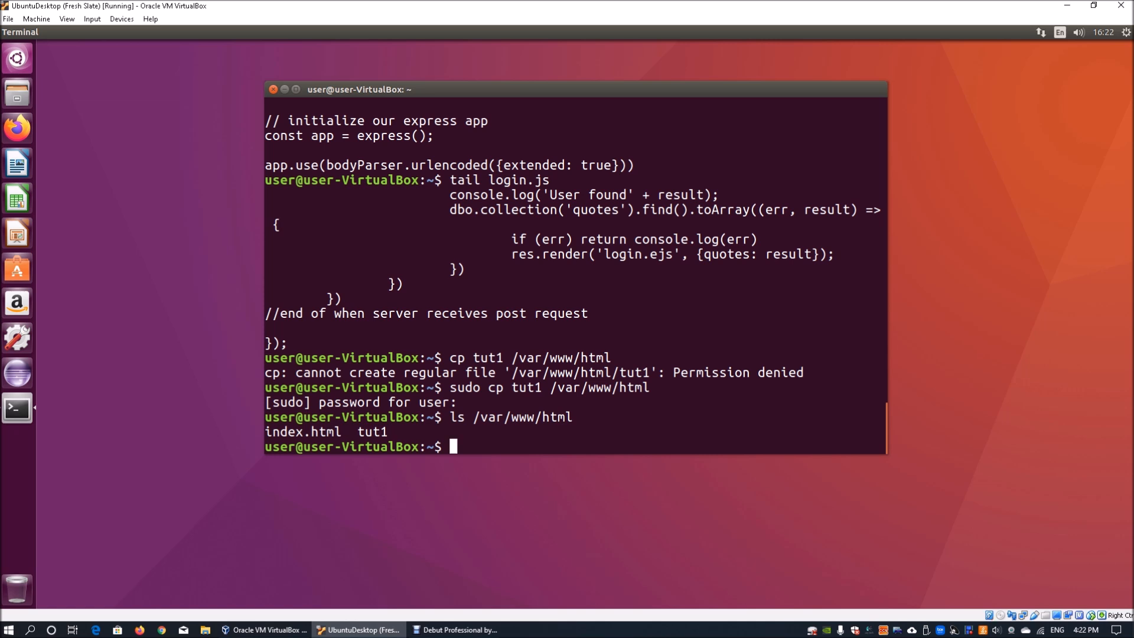
double_click(303, 432)
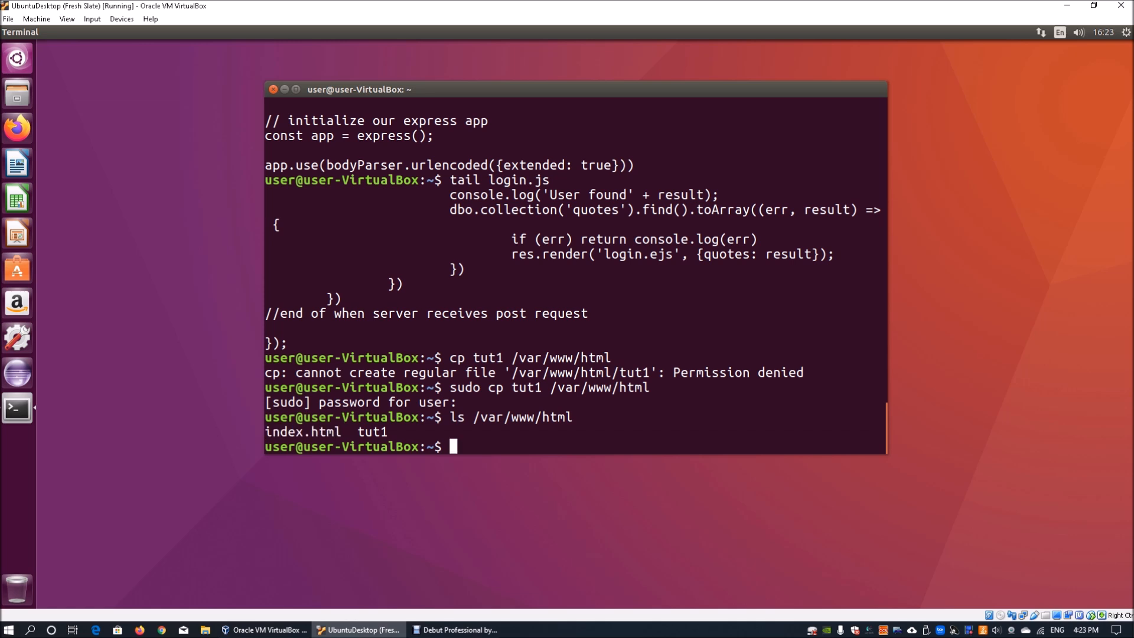
- Attempt mv /var/www/html/tut1 ./ without sudo, getting permission denied
text(m)
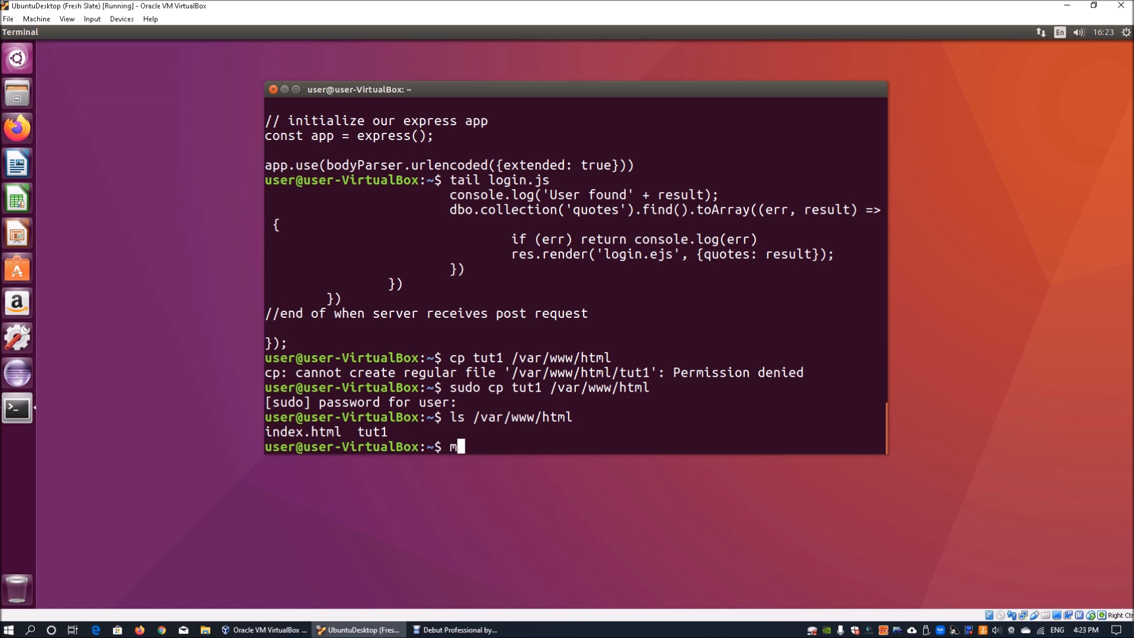
text(v)
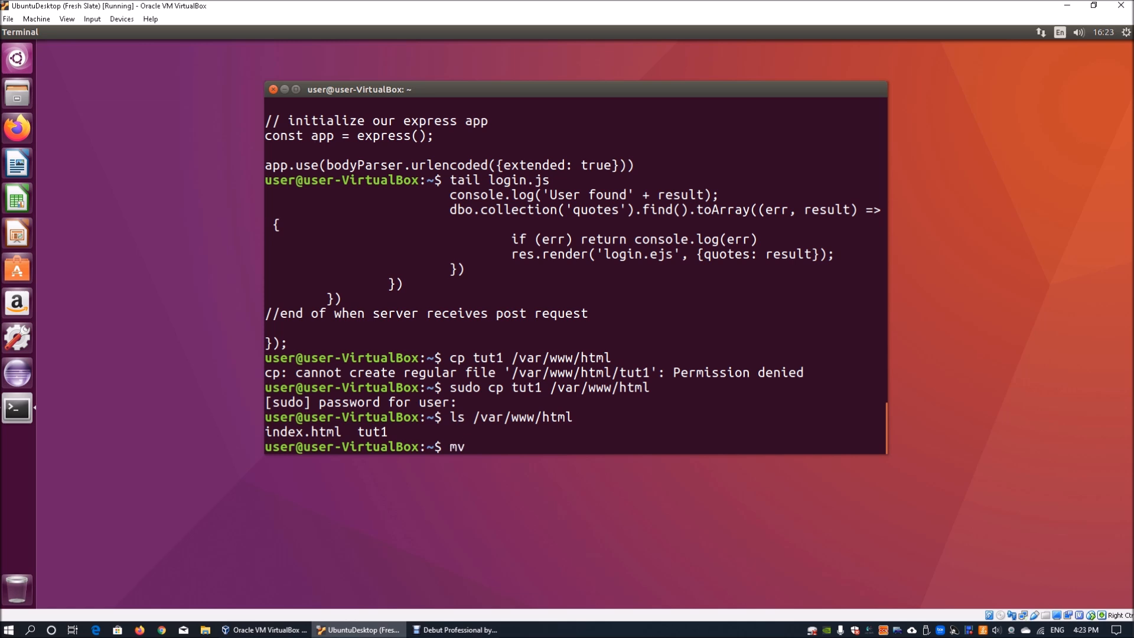
text(/var)
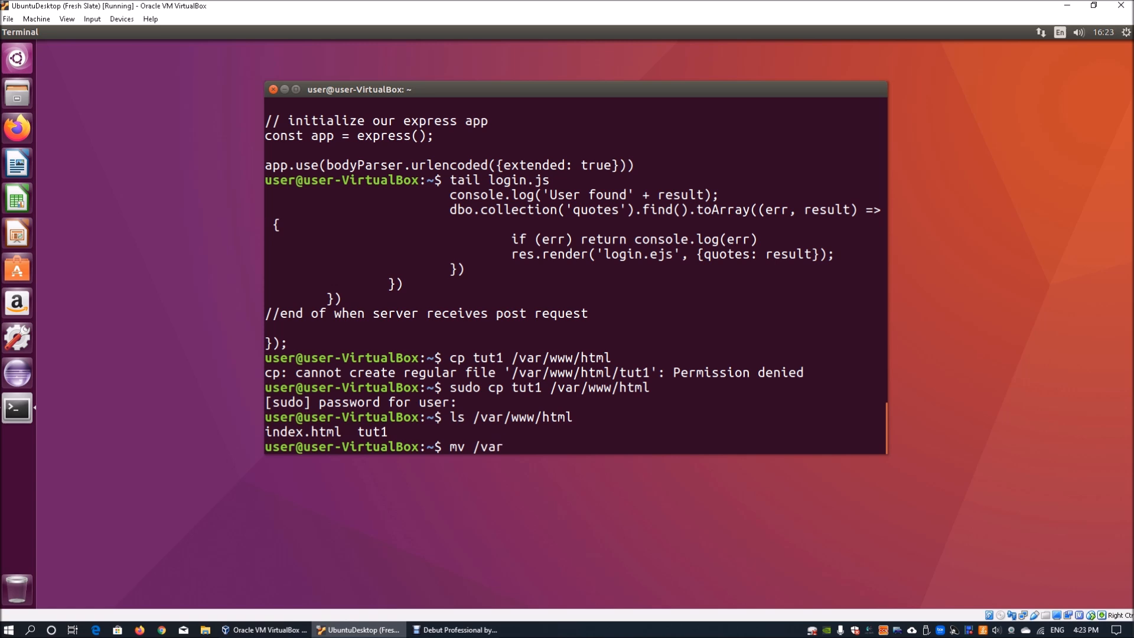
text(/www/)
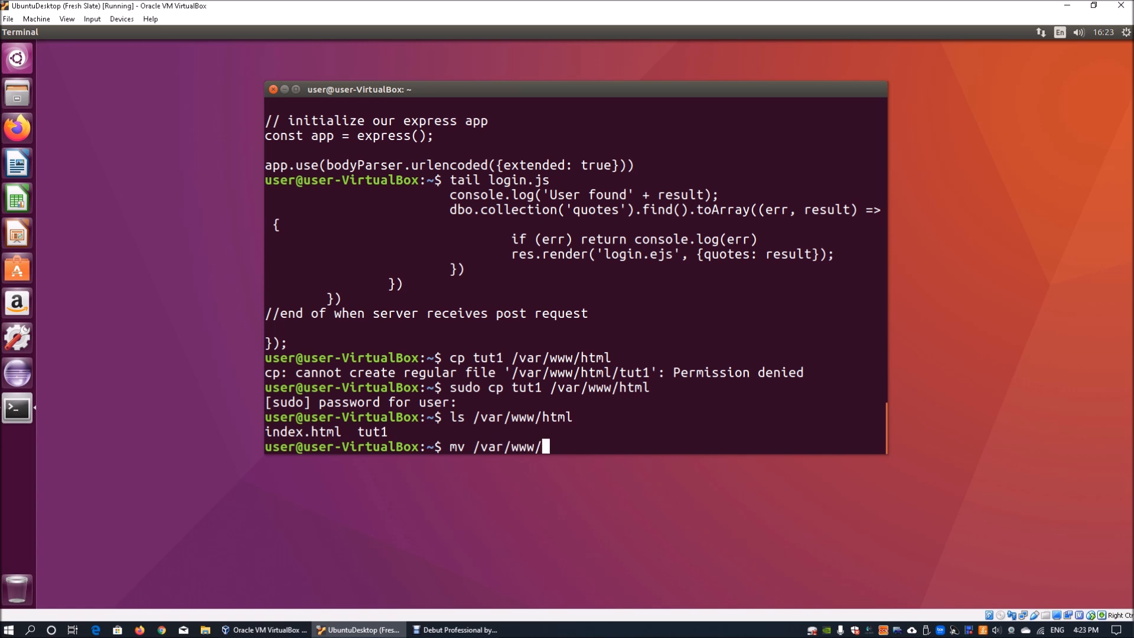
text(html/)
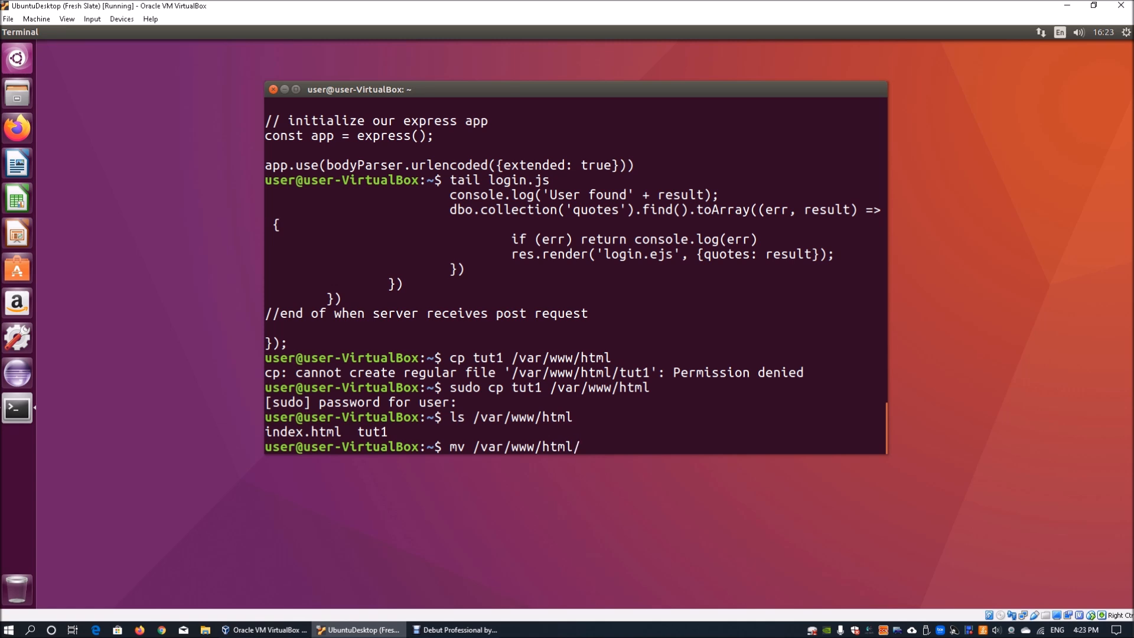
text(tut1)
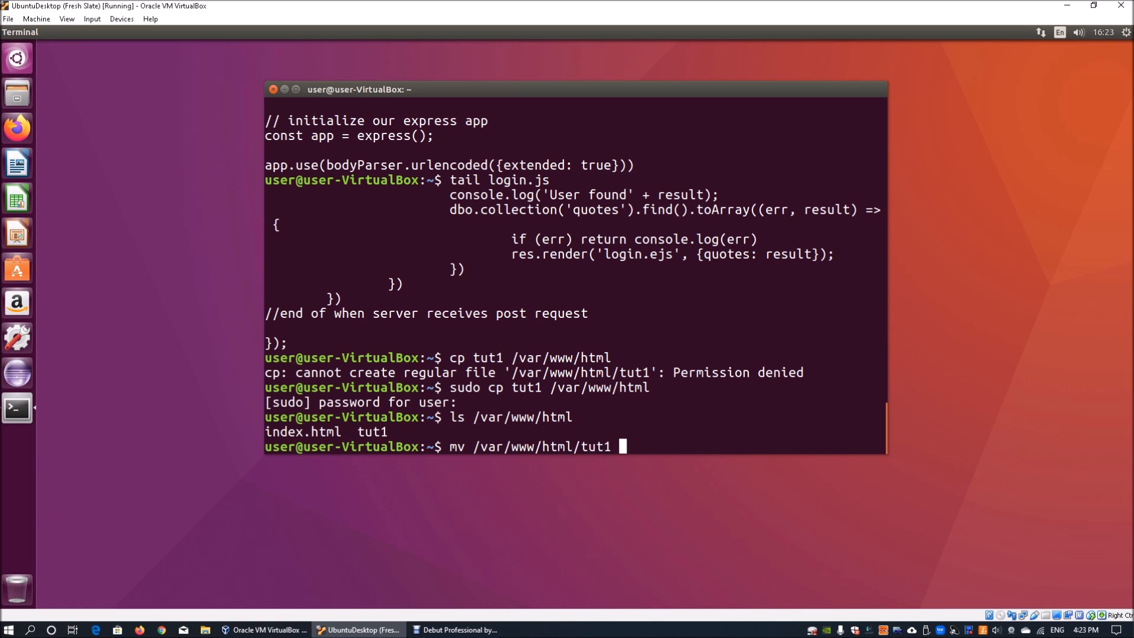
text(./)
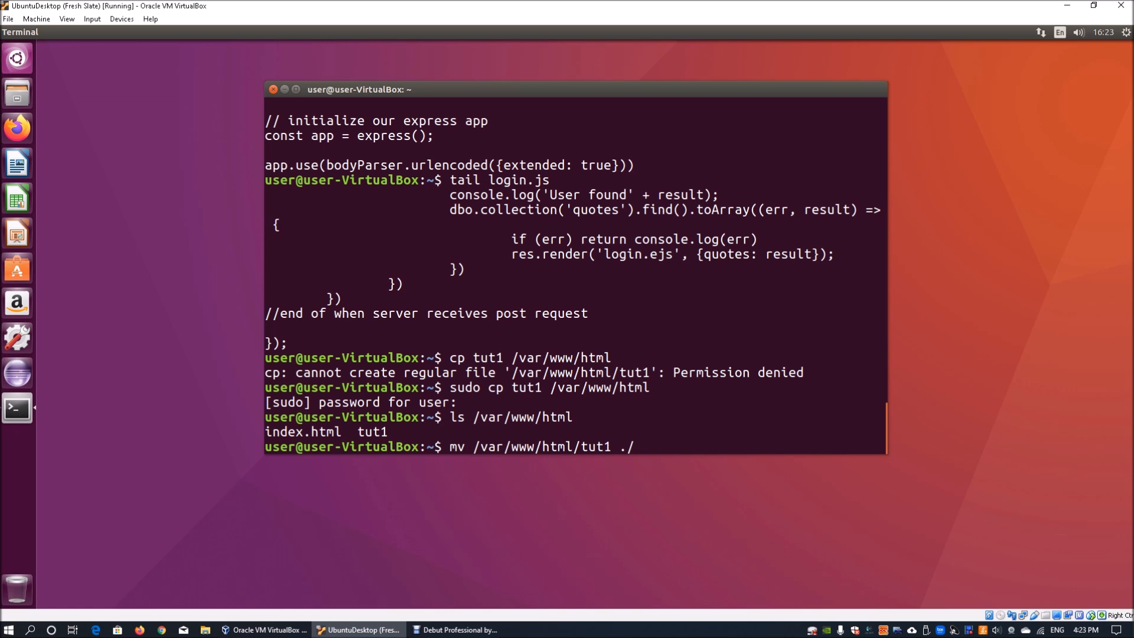
key(Return)
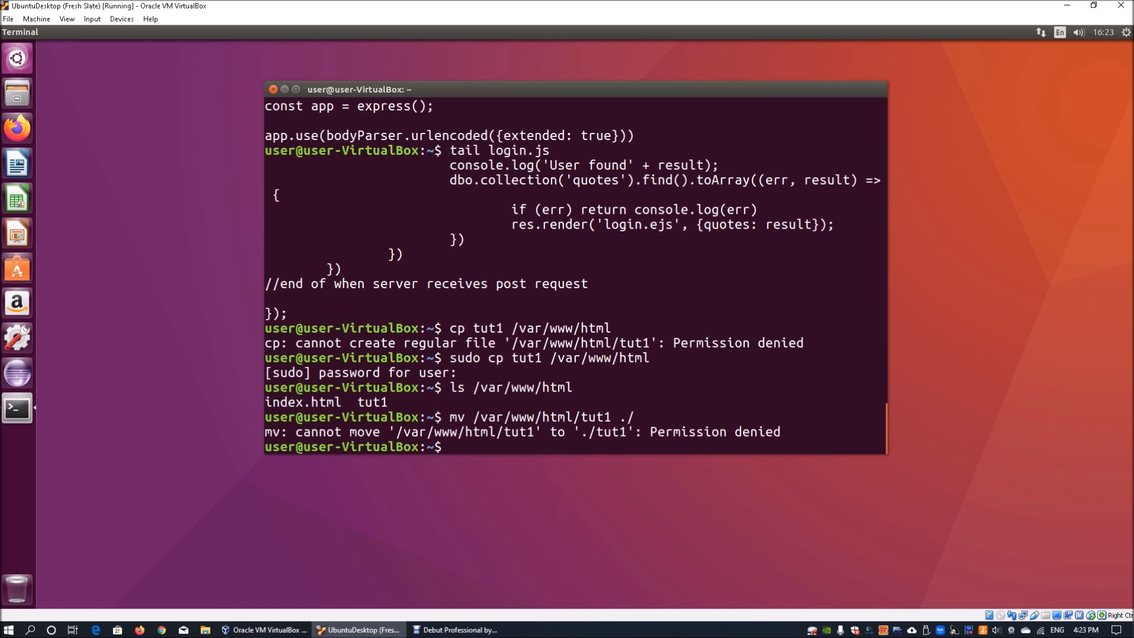
- Move tut1 back home with sudo and list the folder, showing tut1 owned by root
text(mv /var/www/html/tut1 ./)
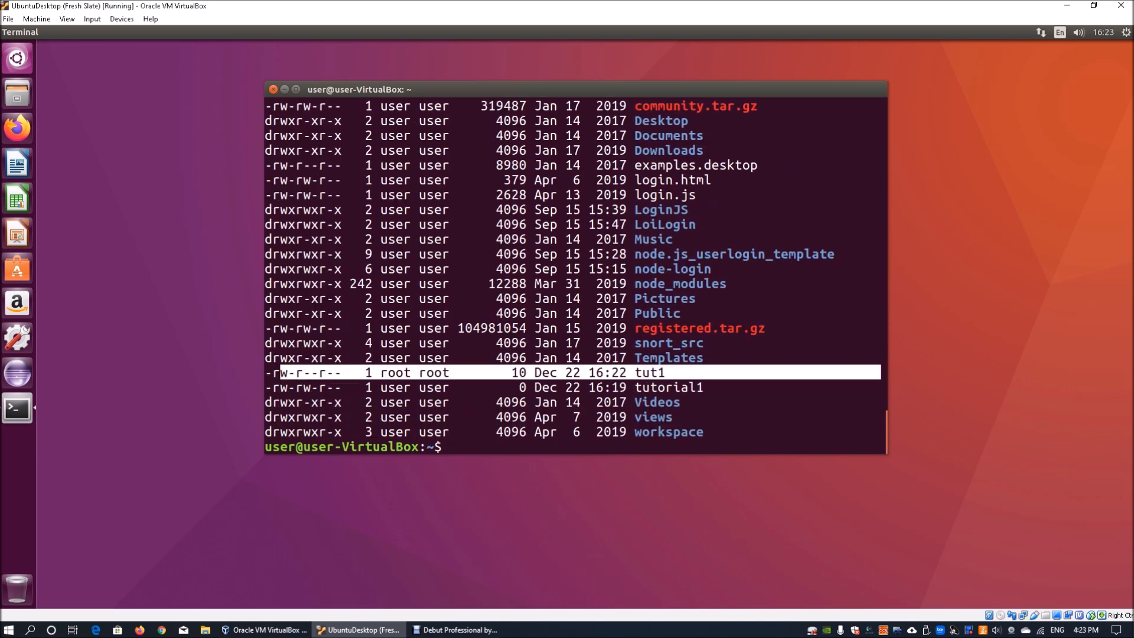
text(l)
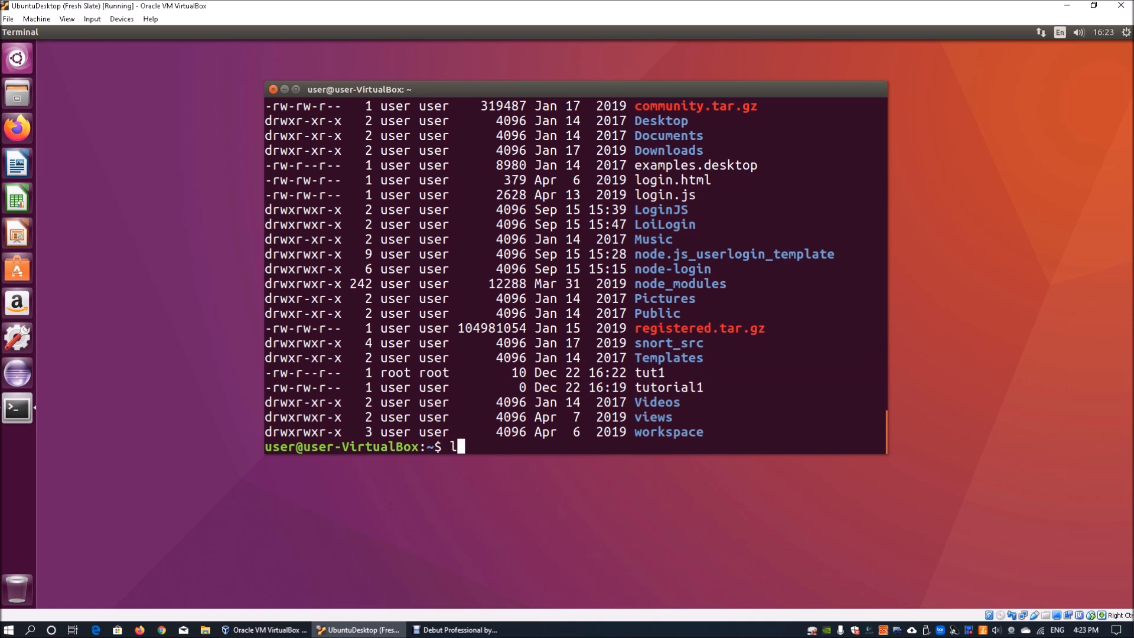
text(s /var/)
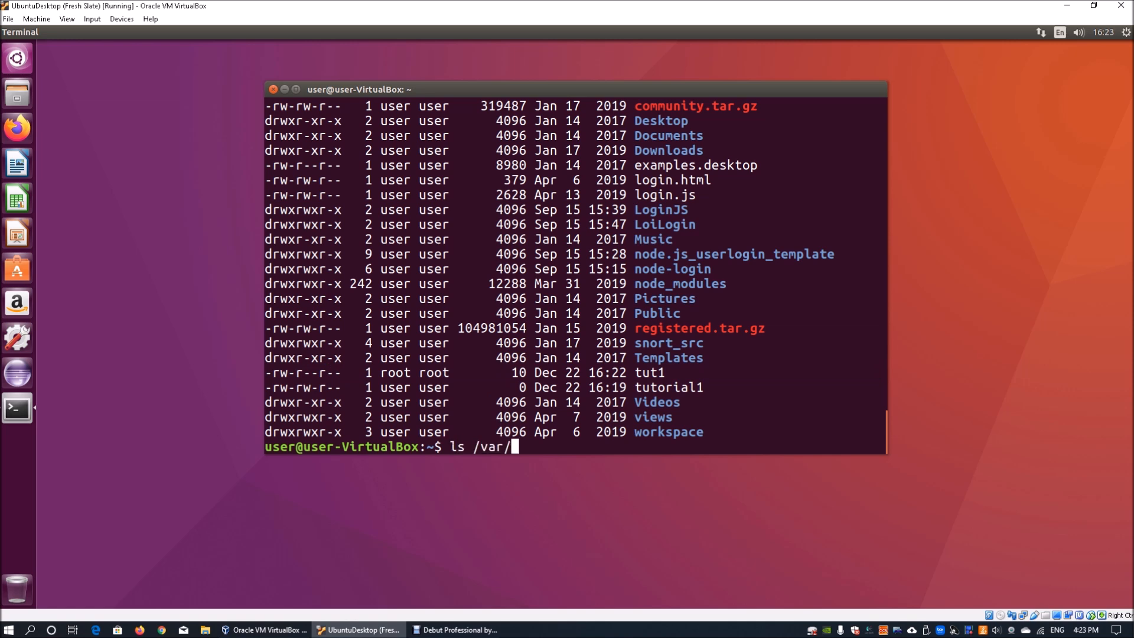